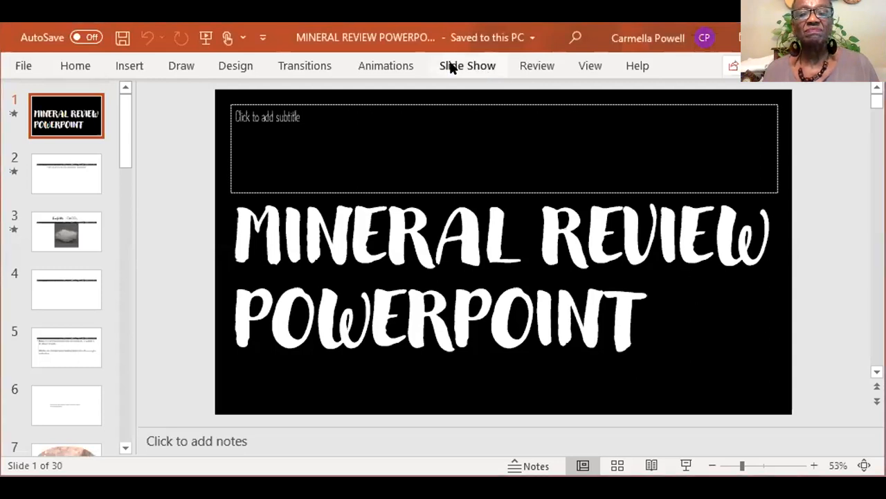
Switch the ribbon to the Slide Show tab to display the presenting options for the Mineral Review deck
{"action": "left_click", "coordinate": [467, 65]}
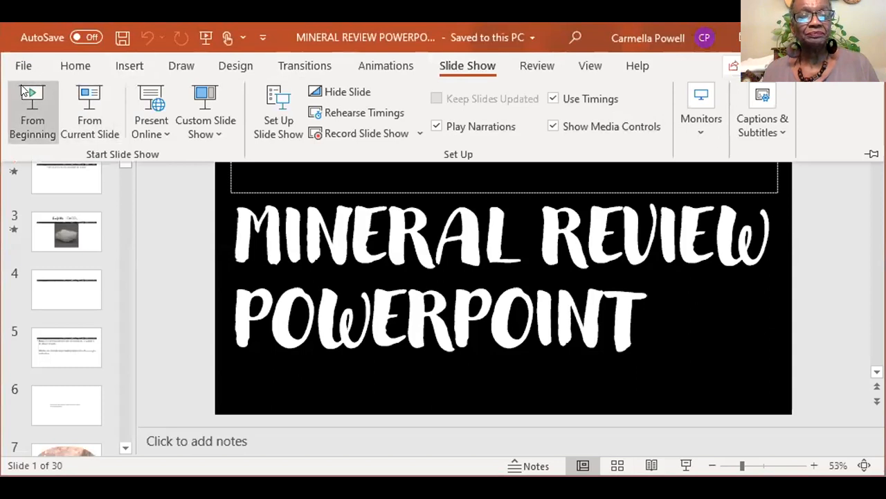
{"action": "left_click", "coordinate": [32, 110]}
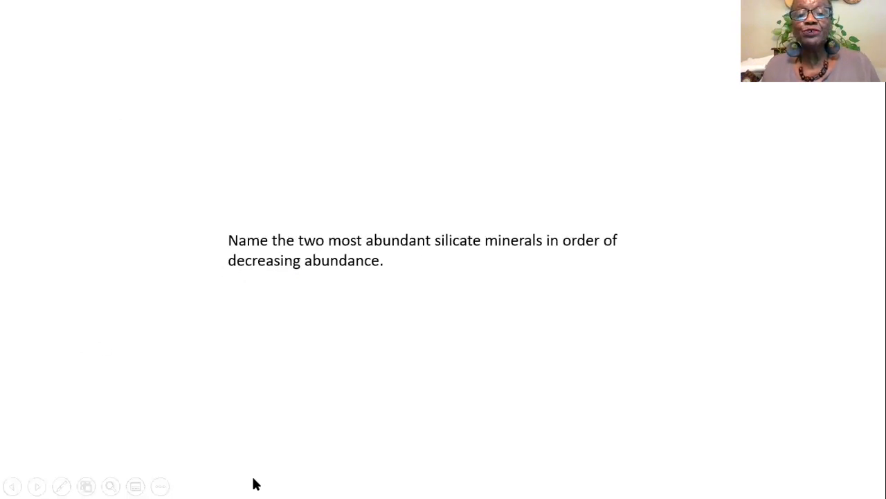
Advance from the silicate minerals question to the calcite chemical test question slide
{"action": "left_click", "coordinate": [36, 486]}
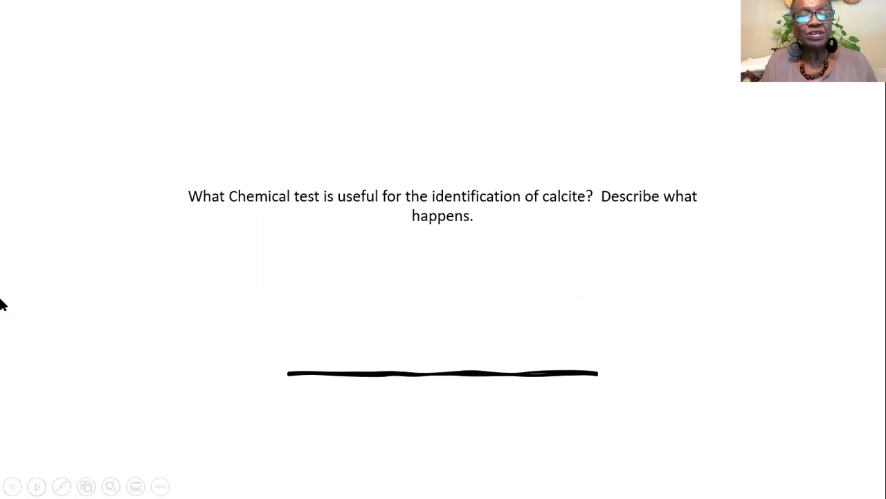
{"action": "mouse_move", "coordinate": [85, 262]}
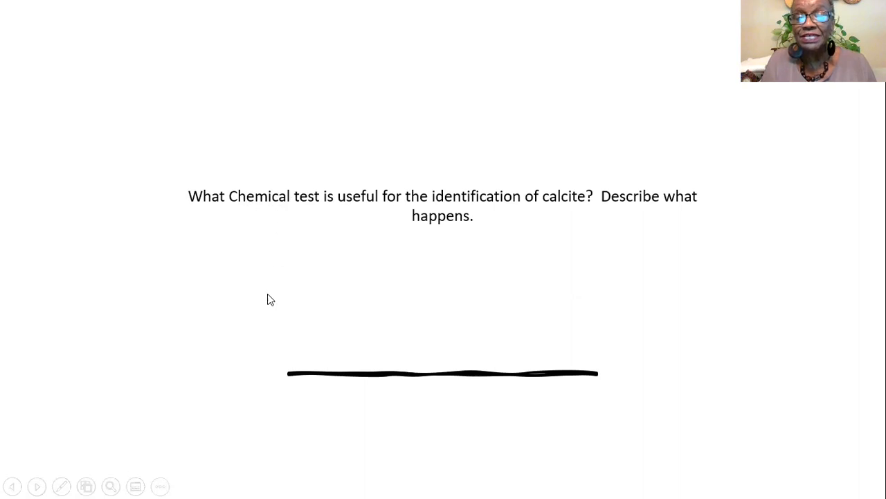
{"action": "mouse_move", "coordinate": [265, 323]}
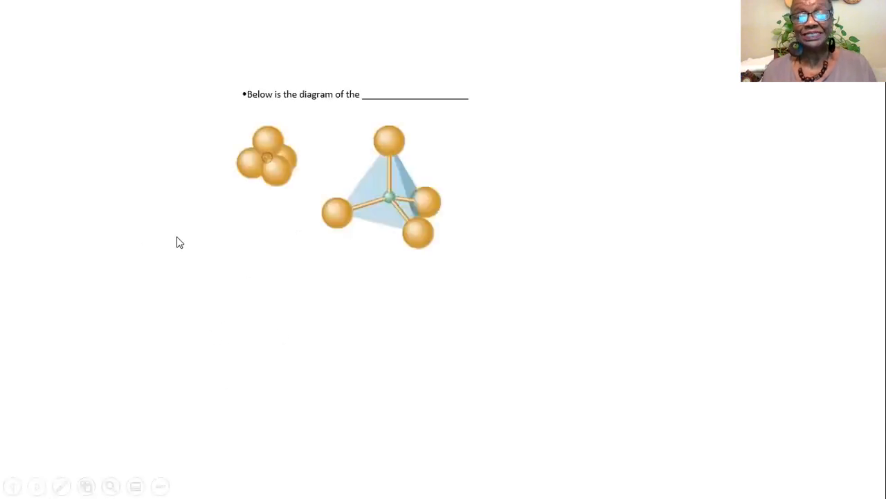
{"action": "mouse_move", "coordinate": [446, 244]}
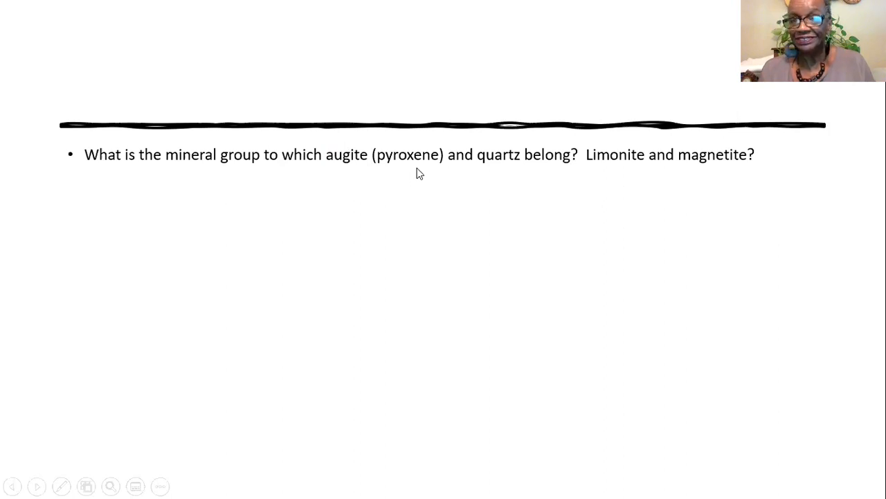
{"action": "mouse_move", "coordinate": [484, 172]}
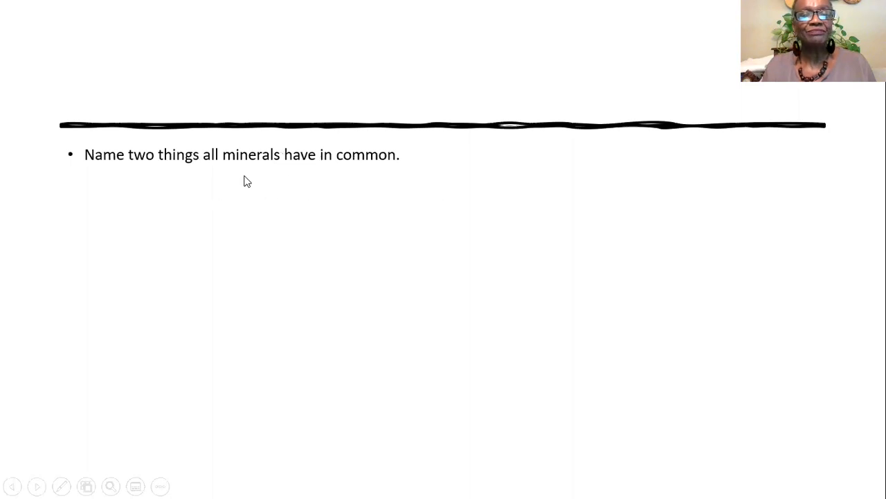
{"action": "mouse_move", "coordinate": [284, 174]}
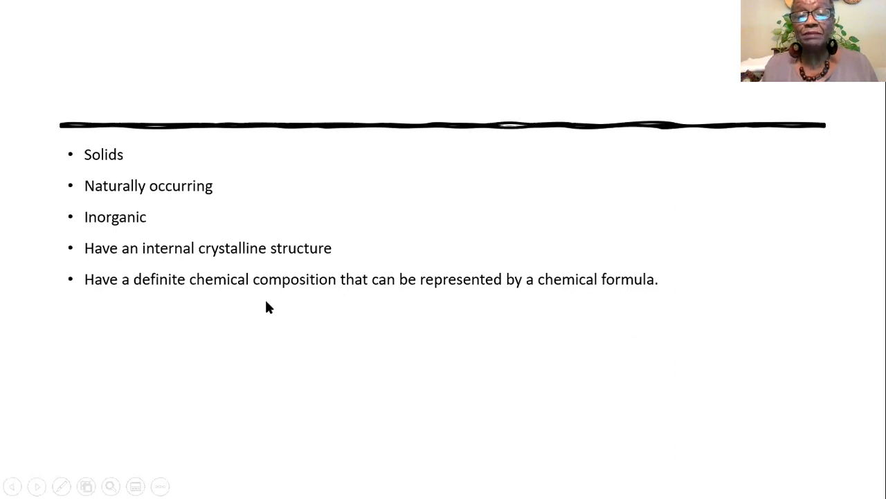
{"action": "mouse_move", "coordinate": [331, 326]}
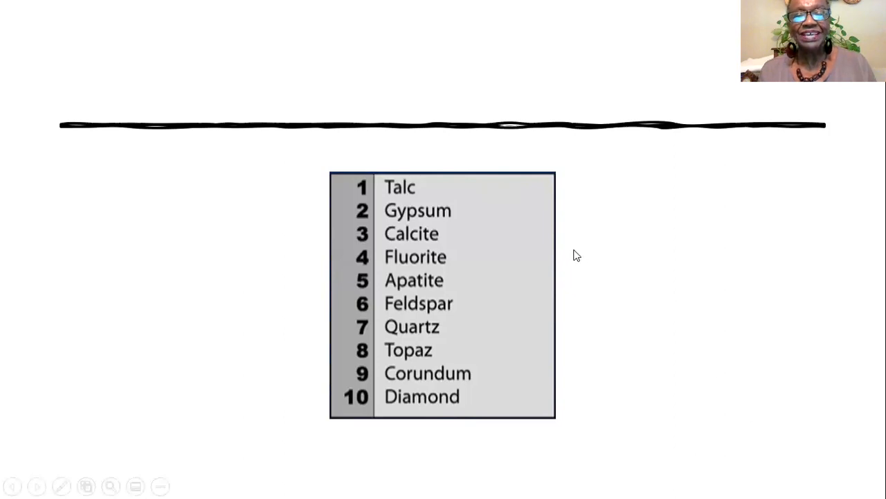
{"action": "mouse_move", "coordinate": [425, 373]}
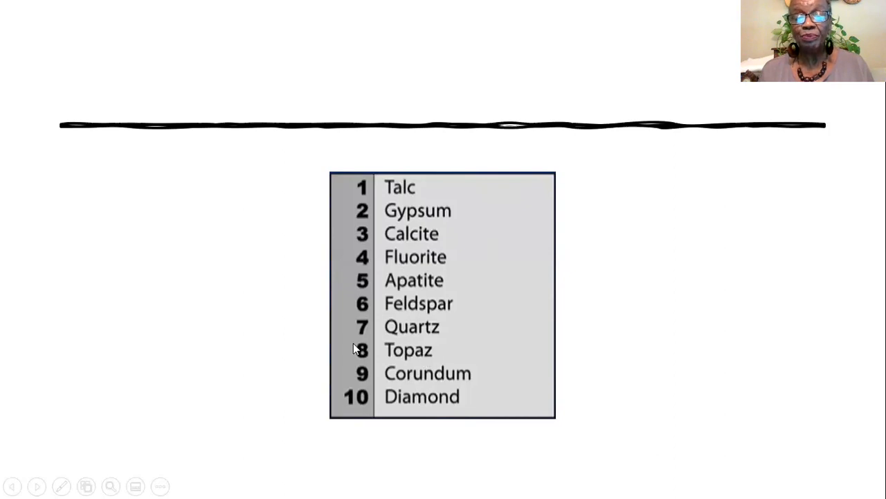
{"action": "mouse_move", "coordinate": [428, 387]}
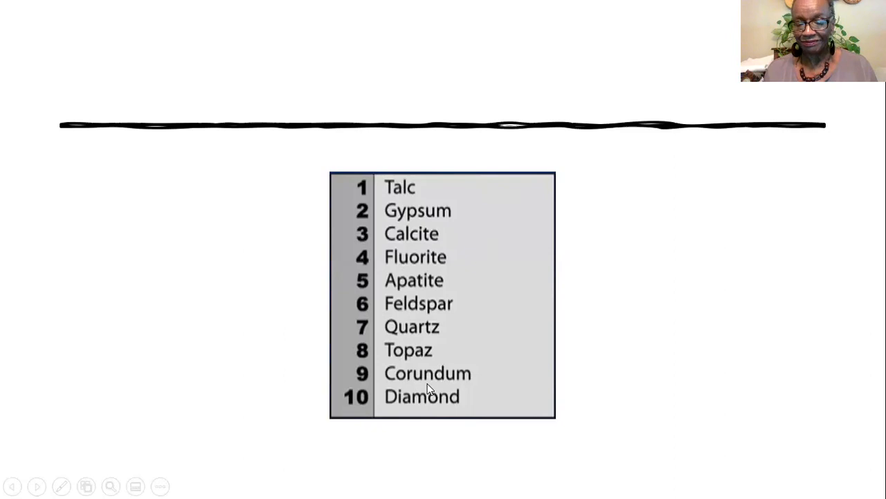